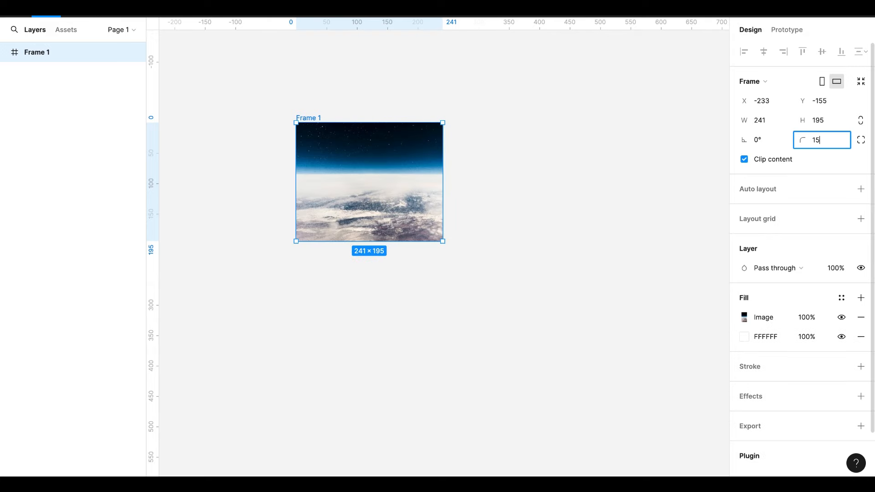
Step: Apply the 15 corner radius to the Earth image frame
{"action": "left_click", "coordinate": [344, 294]}
{"action": "type", "text": "Explore the Worl"}
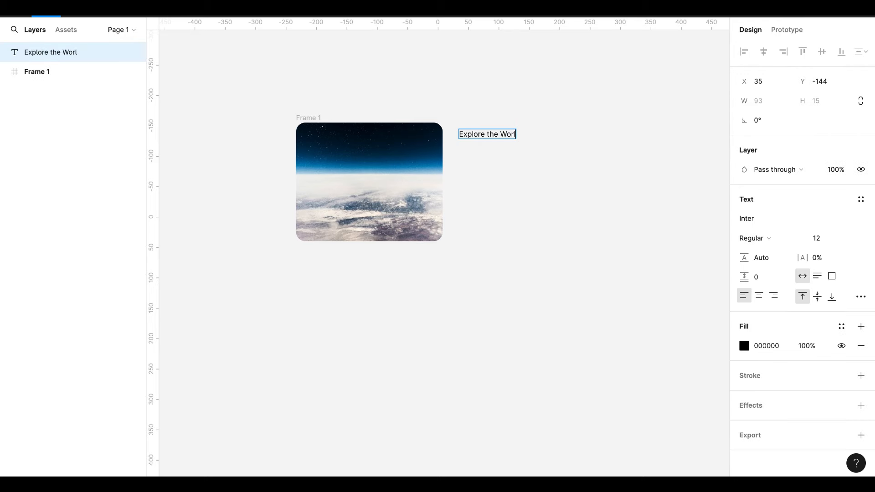
Step: Make the Explore the World heading Semi Bold at font size 25
{"action": "left_click", "coordinate": [754, 238]}
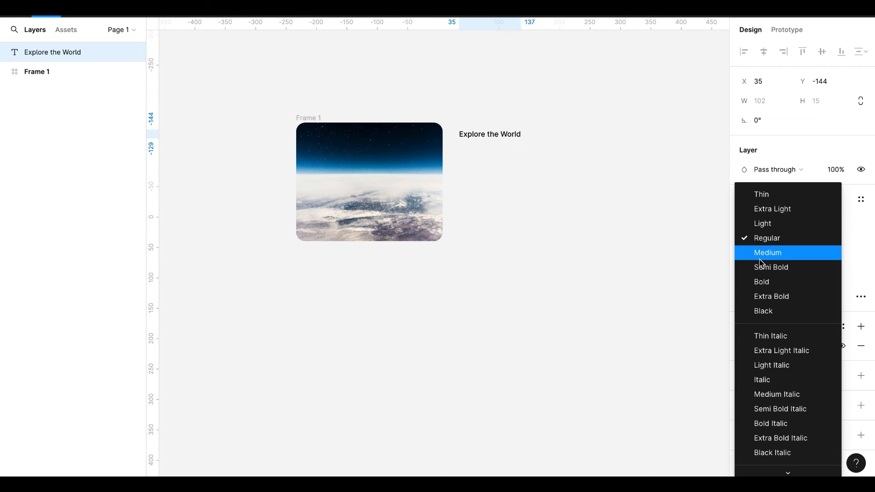
{"action": "left_click", "coordinate": [771, 268]}
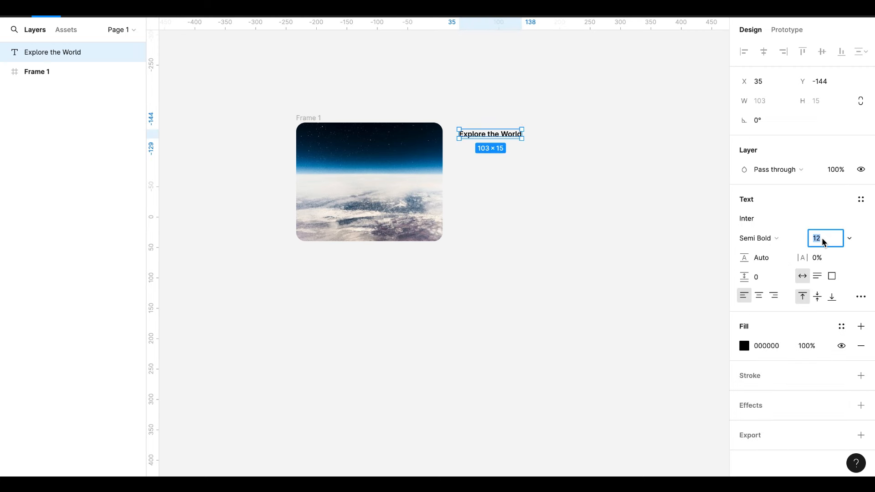
{"action": "type", "text": "25"}
{"action": "type", "text": "Space"}
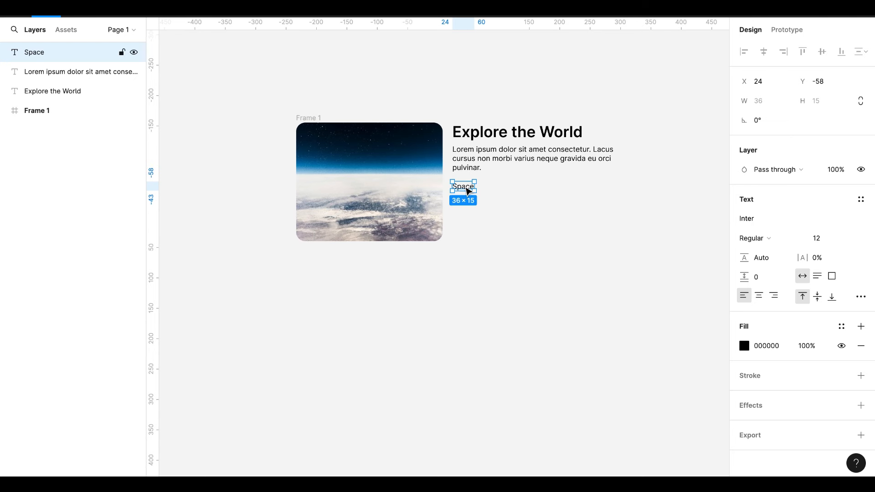
Step: Wrap the Space label in auto layout with a stroke, radius 20 and eyedropped blue
{"action": "key", "text": "shift+a"}
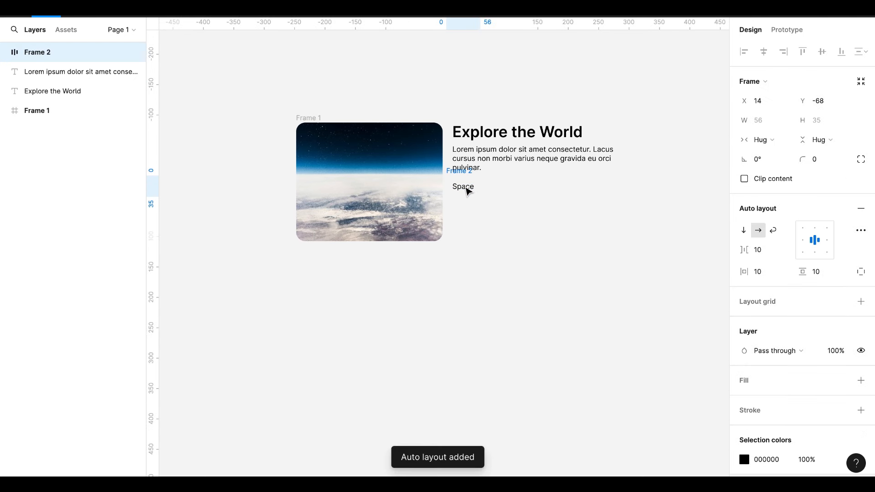
{"action": "left_click", "coordinate": [462, 186]}
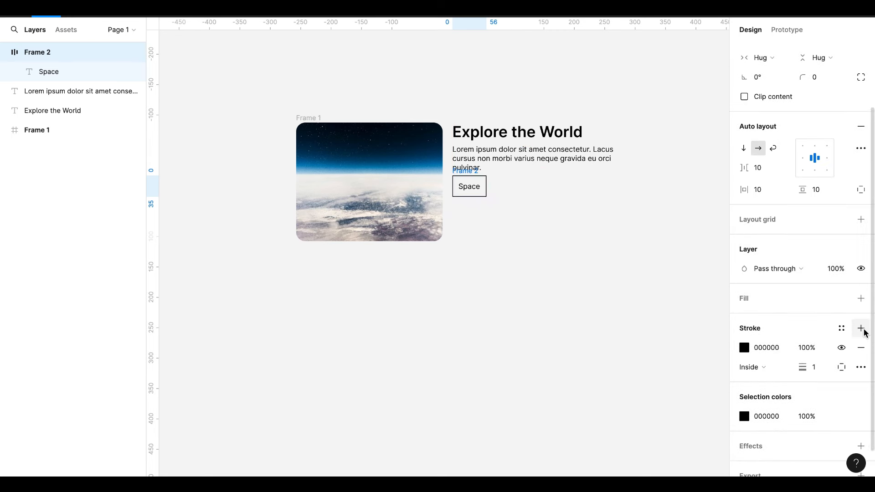
{"action": "left_click", "coordinate": [821, 77]}
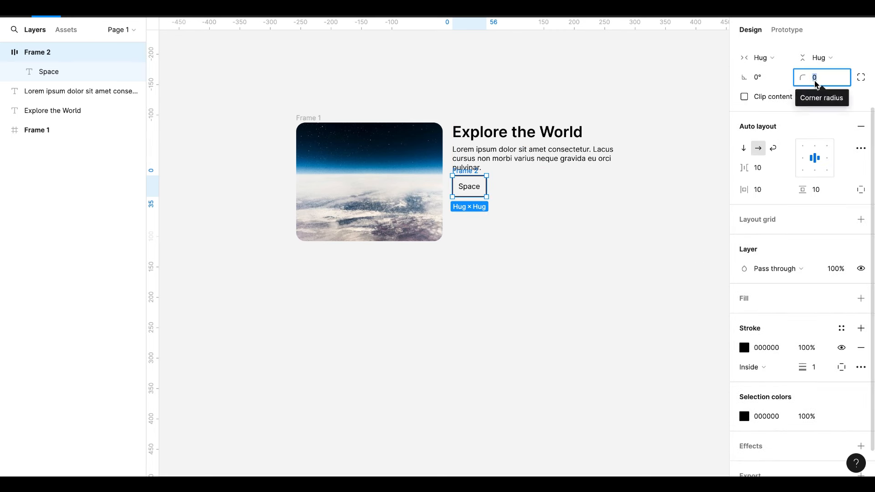
{"action": "type", "text": "20"}
{"action": "left_click", "coordinate": [816, 189]}
{"action": "type", "text": "6"}
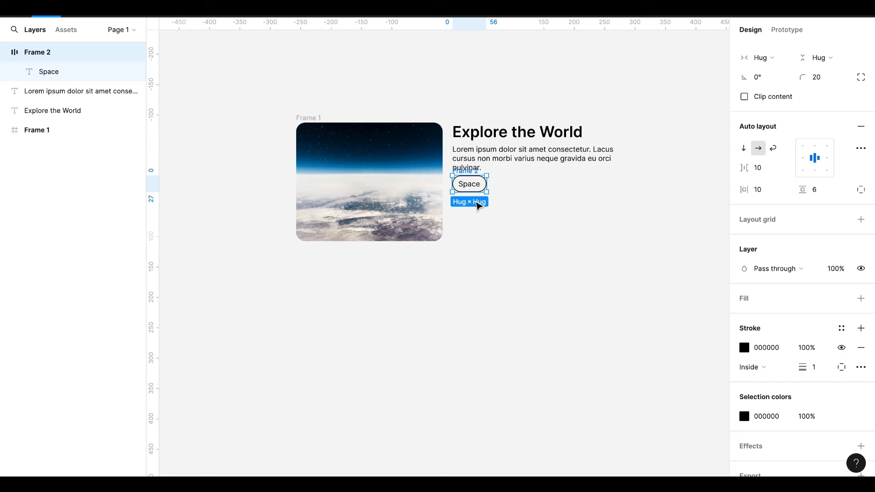
{"action": "left_click", "coordinate": [368, 182]}
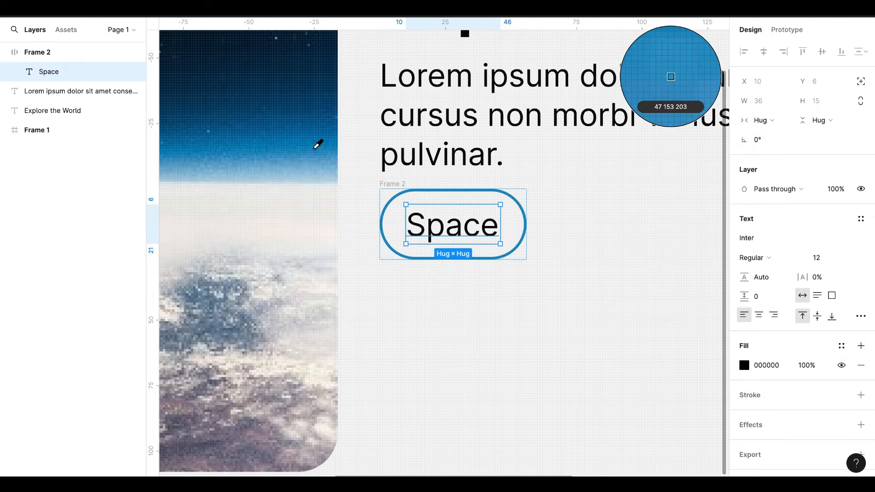
{"action": "left_click", "coordinate": [38, 52]}
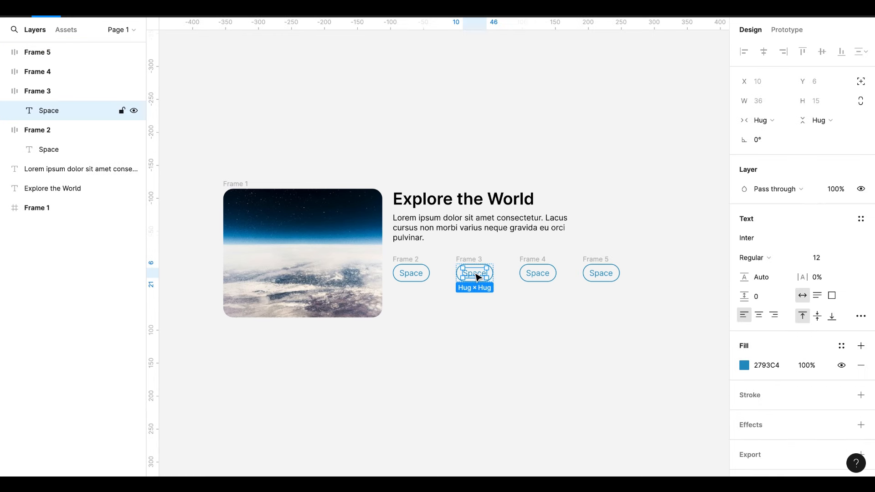
Step: Relabel a duplicated tag to Pluto and select the Space tag for copying
{"action": "type", "text": "Pluto"}
{"action": "left_click", "coordinate": [538, 273]}
{"action": "type", "text": "Sun"}
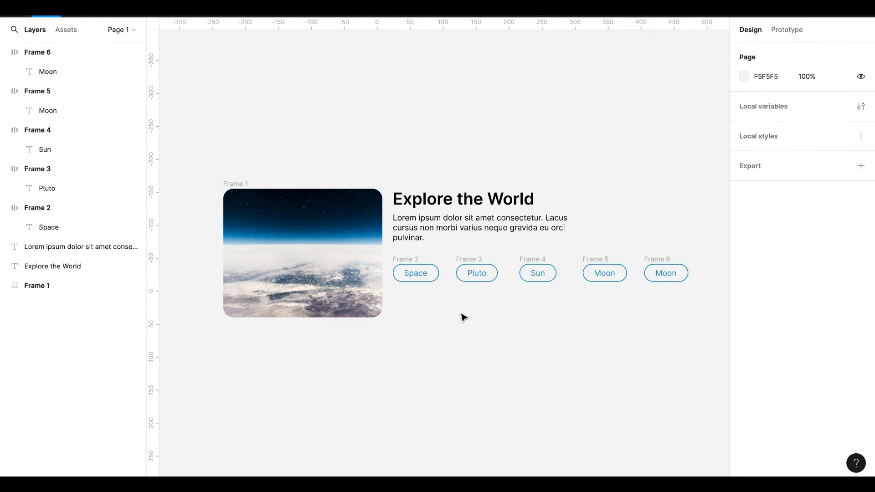
{"action": "left_click", "coordinate": [415, 273]}
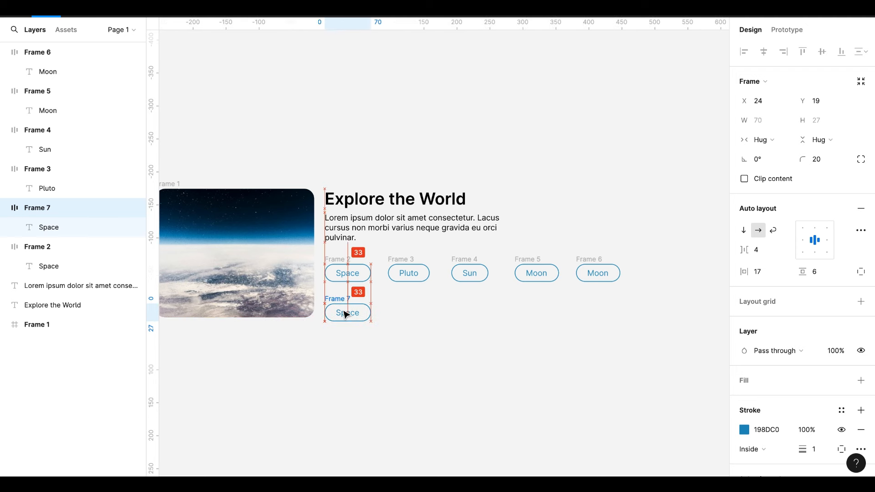
Step: Turn a tag copy into a dark blue Learn More button with white Semi Bold text
{"action": "left_click", "coordinate": [347, 313]}
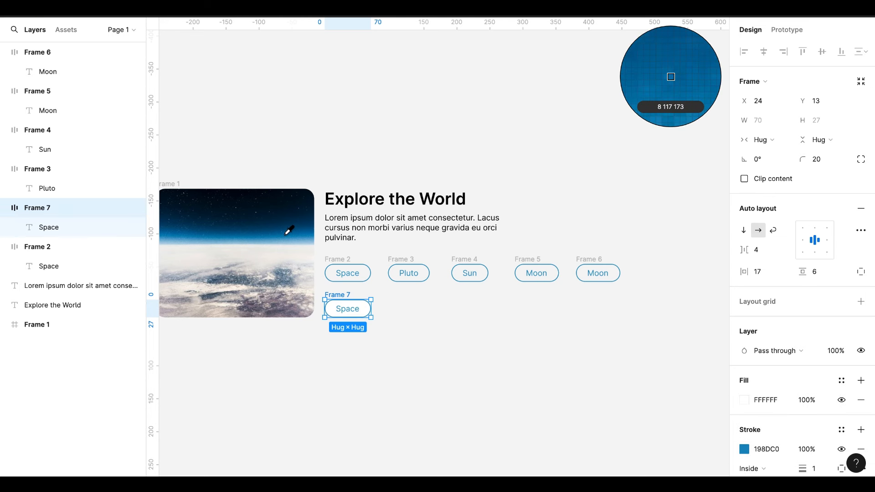
{"action": "left_click", "coordinate": [347, 309]}
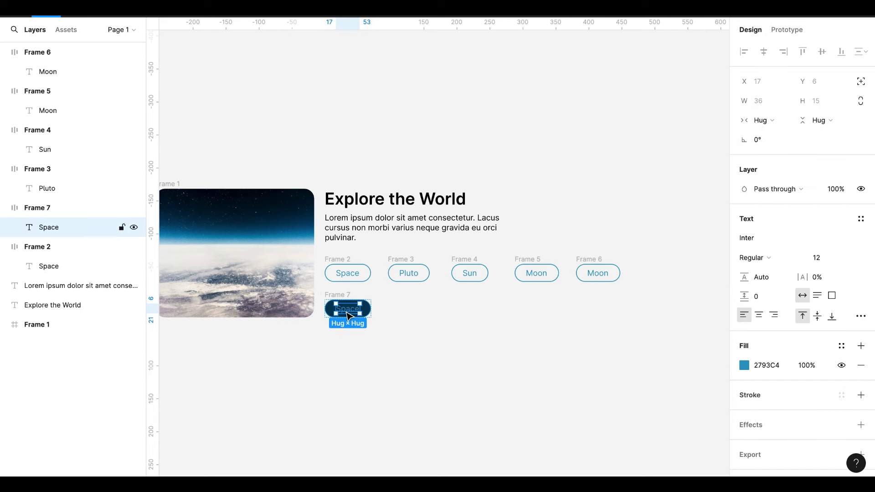
{"action": "left_click", "coordinate": [745, 365]}
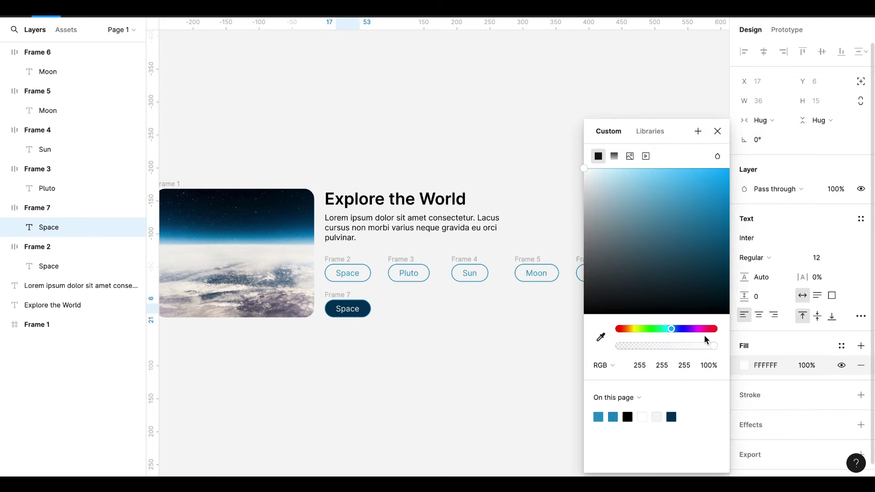
{"action": "left_click", "coordinate": [754, 257]}
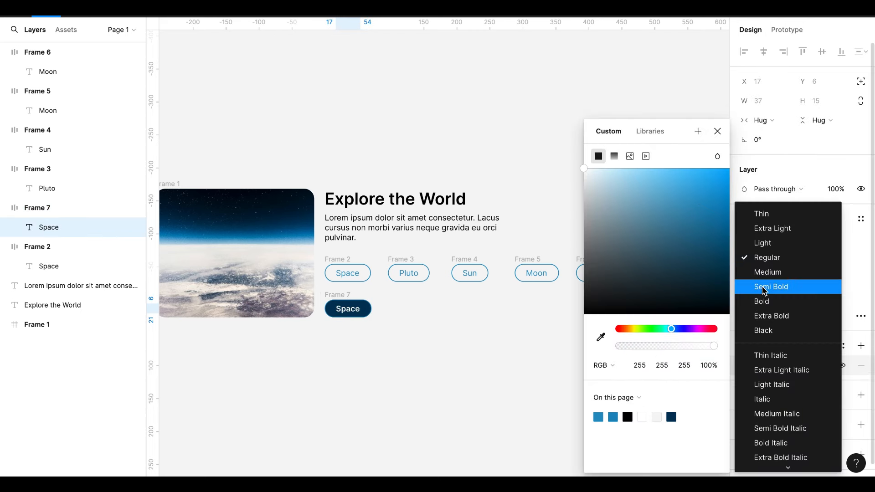
{"action": "left_click", "coordinate": [772, 287]}
{"action": "type", "text": "E"}
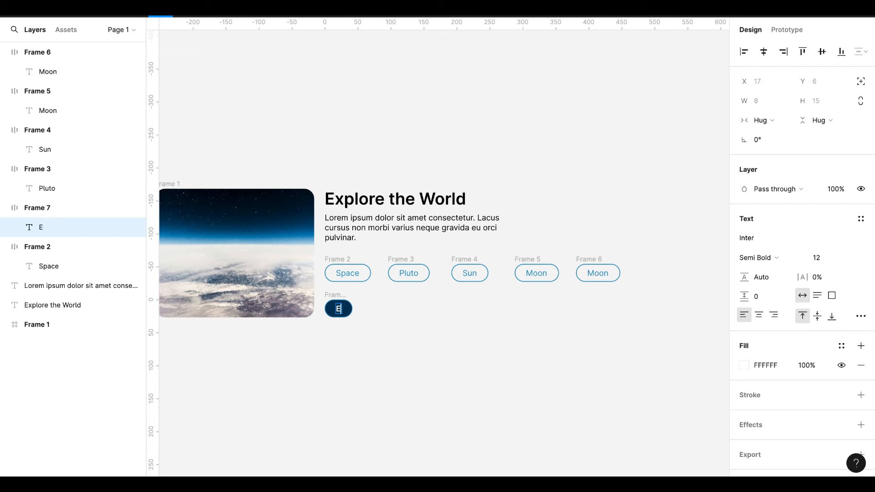
{"action": "type", "text": "Learn More"}
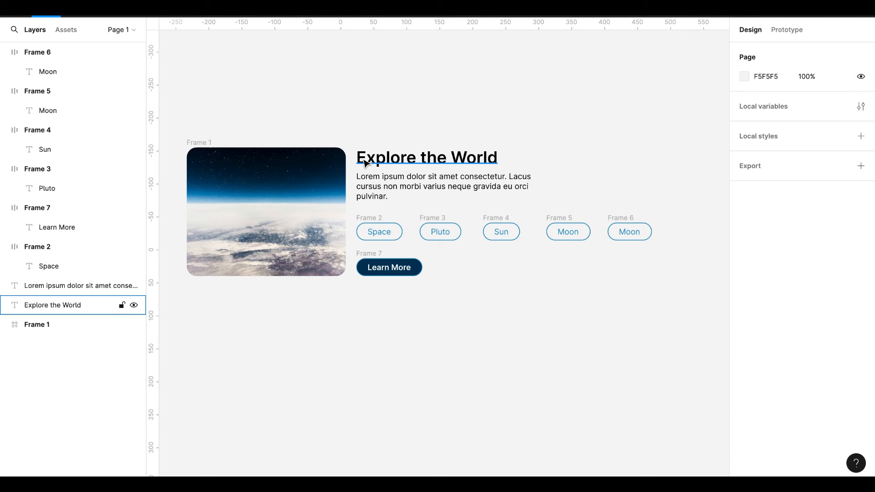
Step: Wrap the Explore the World heading in an auto layout frame
{"action": "left_click", "coordinate": [389, 316]}
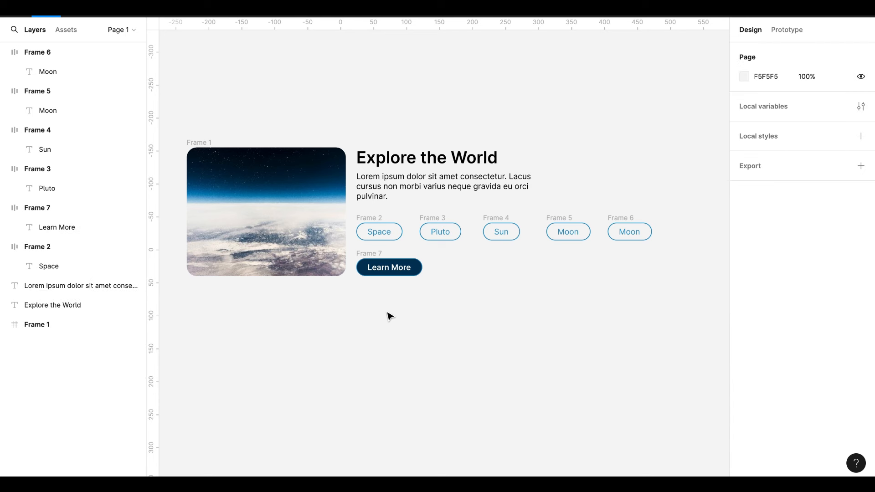
{"action": "left_click", "coordinate": [443, 186]}
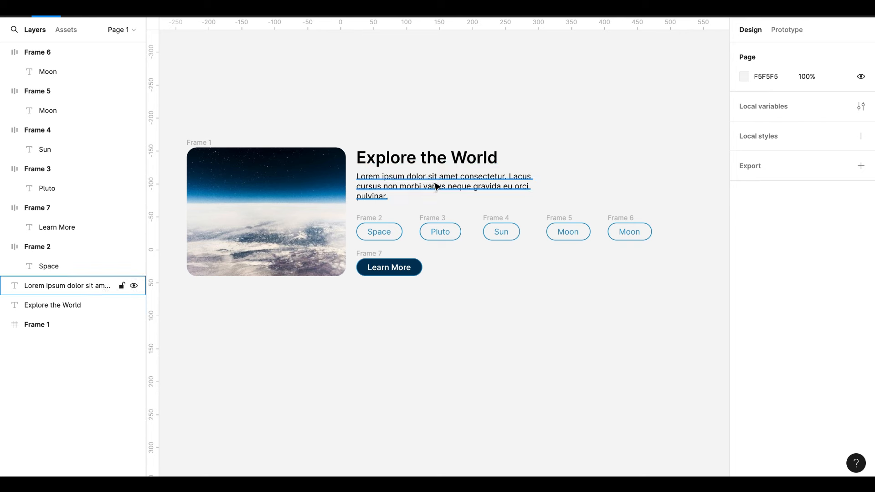
{"action": "left_click", "coordinate": [394, 296]}
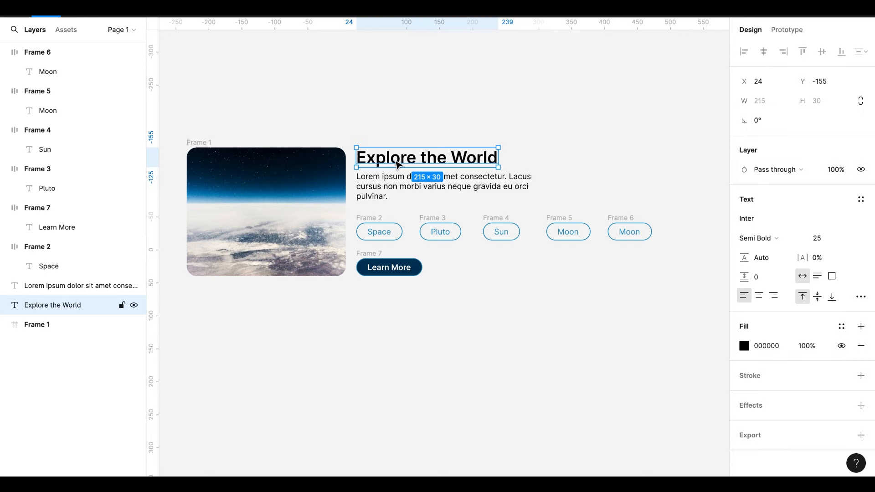
{"action": "key", "text": "shift+a"}
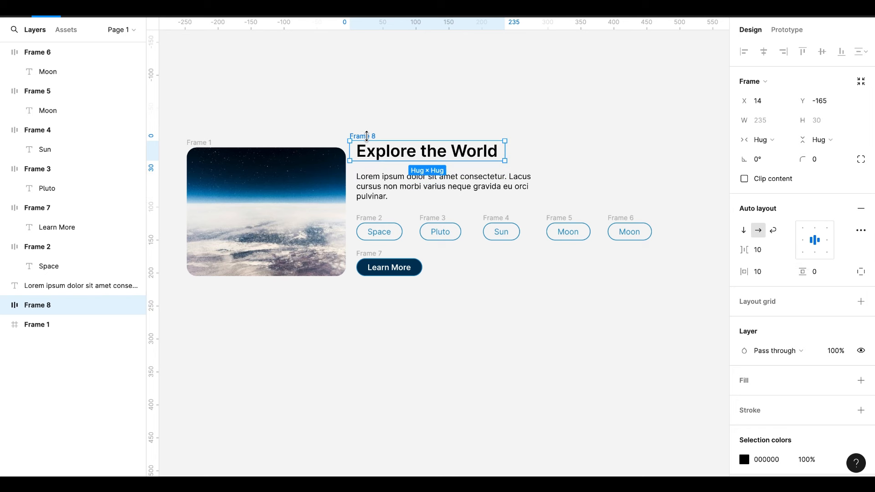
Step: Wrap the description in an auto layout frame with zero vertical padding
{"action": "left_click", "coordinate": [443, 186]}
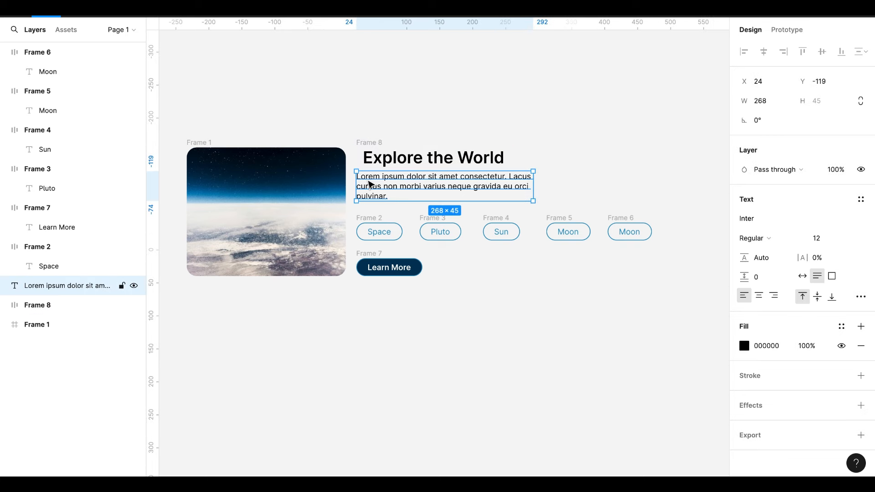
{"action": "key", "text": "shift+a"}
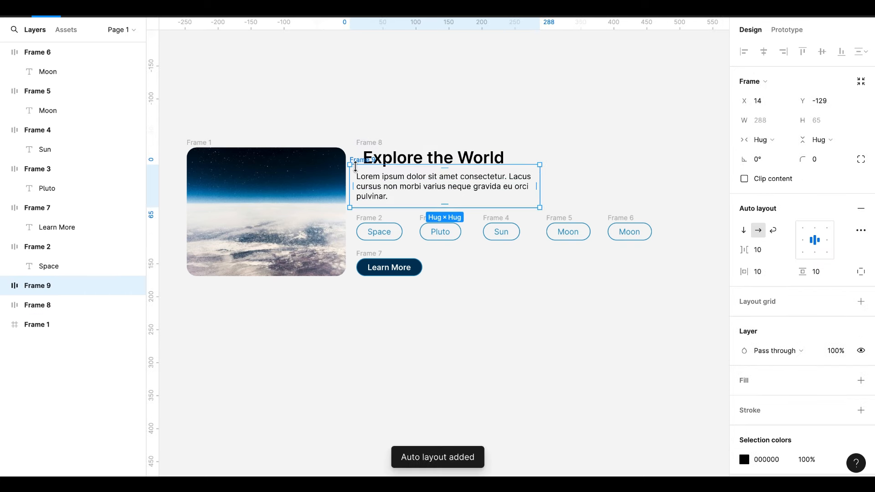
{"action": "left_click", "coordinate": [820, 272]}
{"action": "type", "text": "0"}
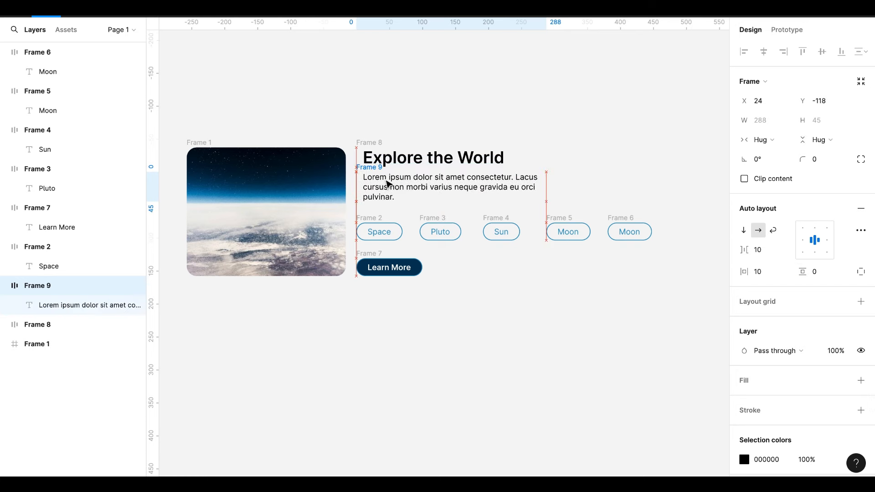
{"action": "left_click", "coordinate": [379, 231]}
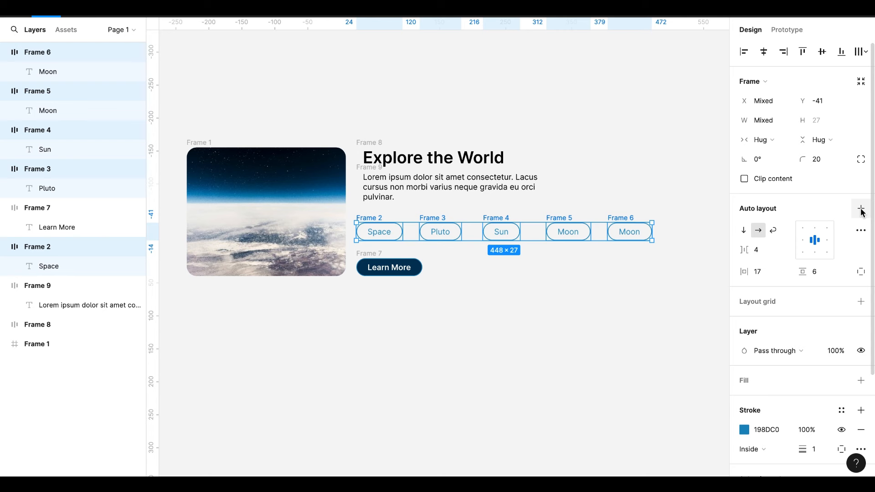
Step: Add auto layout to the selected Space, Pluto, Sun and Moon tags as one row
{"action": "left_click", "coordinate": [861, 208]}
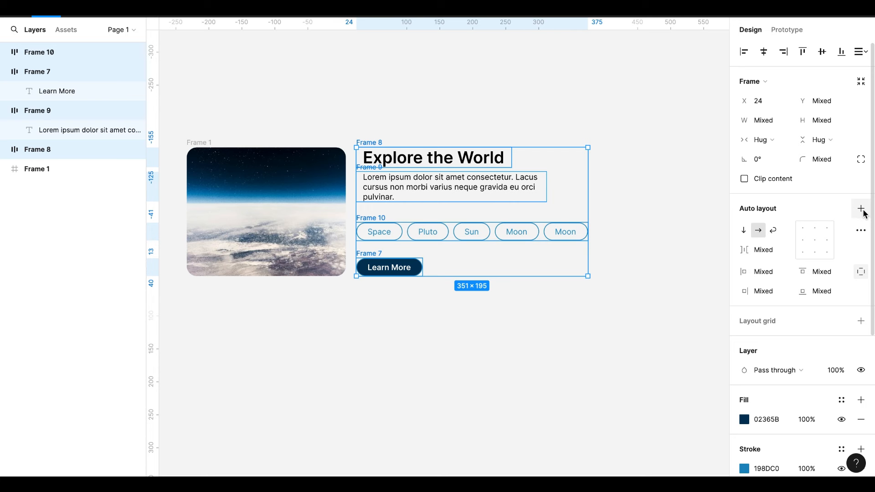
Step: Group the heading, description, tag row and Learn More button into a vertical auto layout column
{"action": "left_click", "coordinate": [861, 208]}
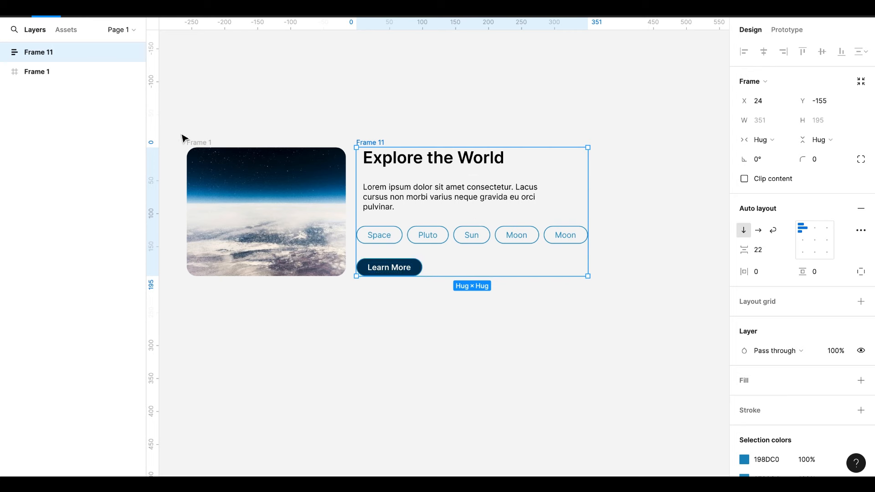
{"action": "left_click", "coordinate": [266, 212]}
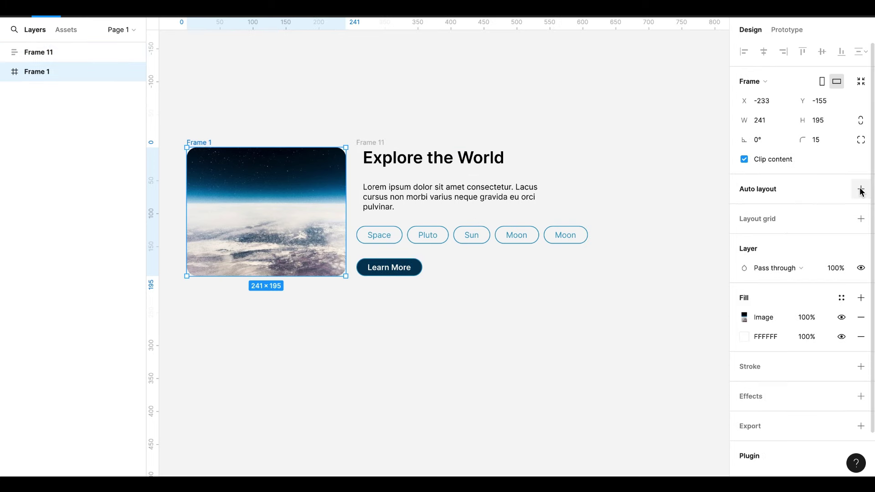
Step: Set the heading frame and description frame widths to Fill container
{"action": "left_click", "coordinate": [861, 189]}
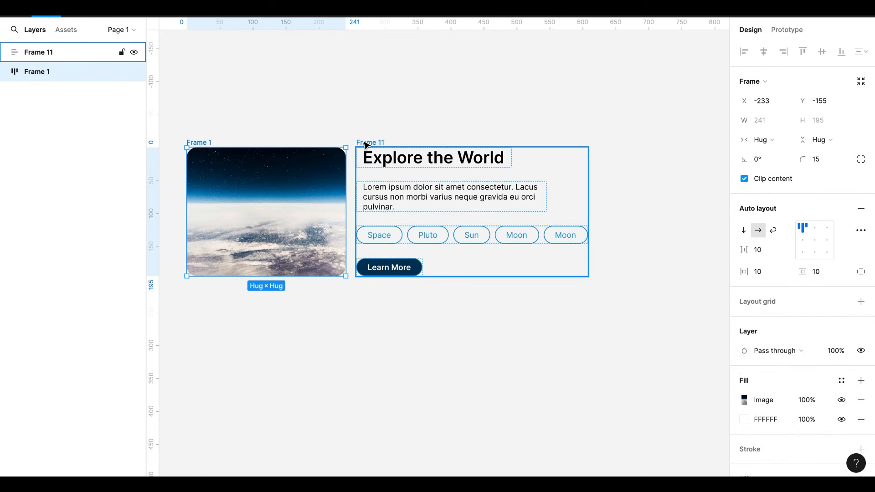
{"action": "left_click", "coordinate": [432, 158]}
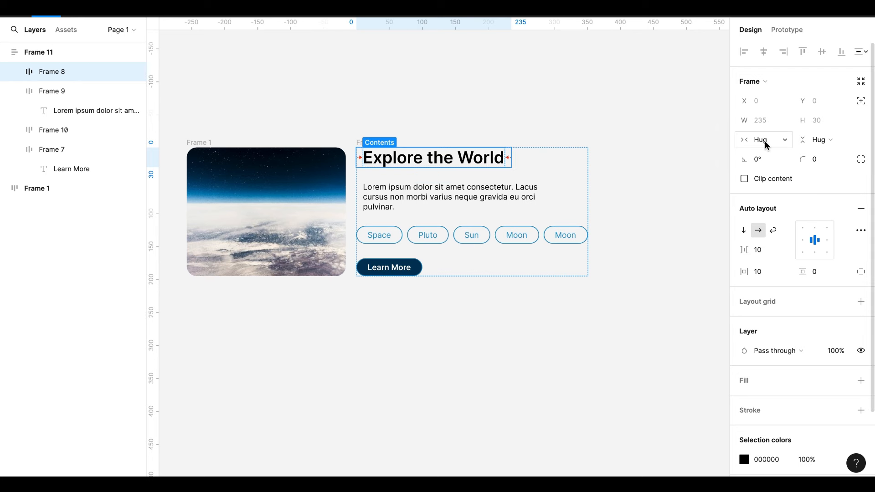
{"action": "left_click", "coordinate": [763, 140]}
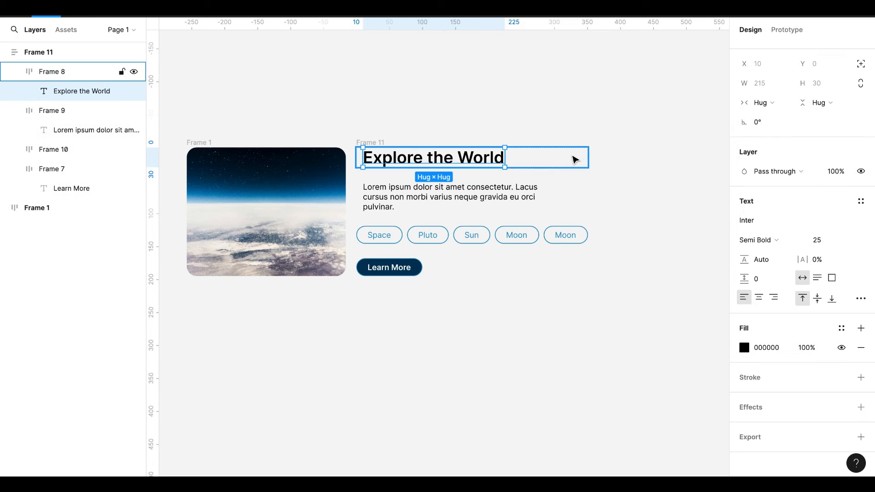
{"action": "mouse_move", "coordinate": [530, 167]}
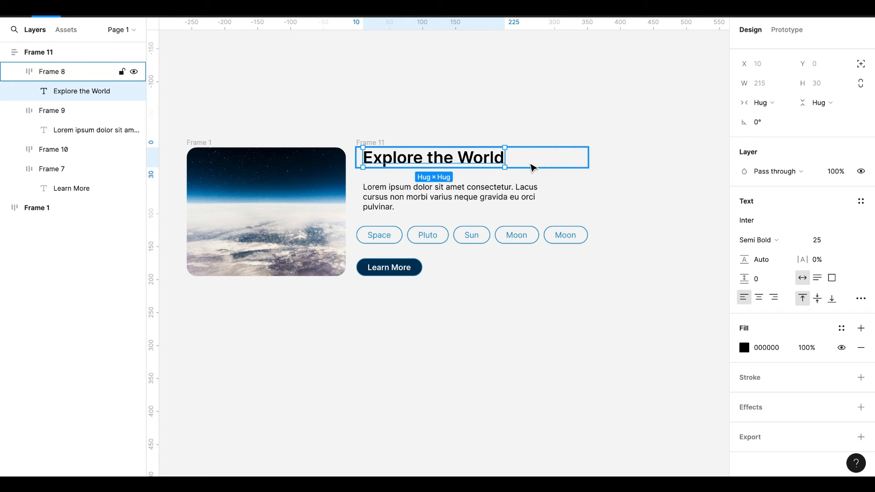
{"action": "left_click", "coordinate": [759, 102]}
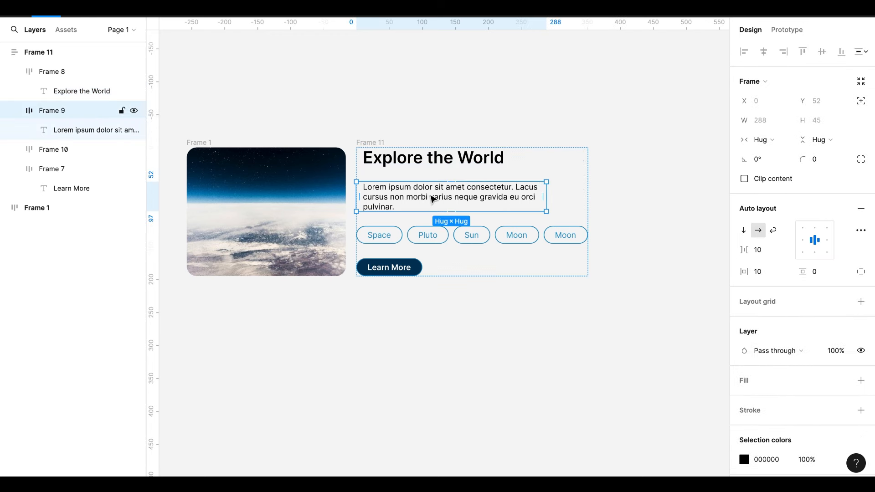
{"action": "left_click", "coordinate": [758, 139]}
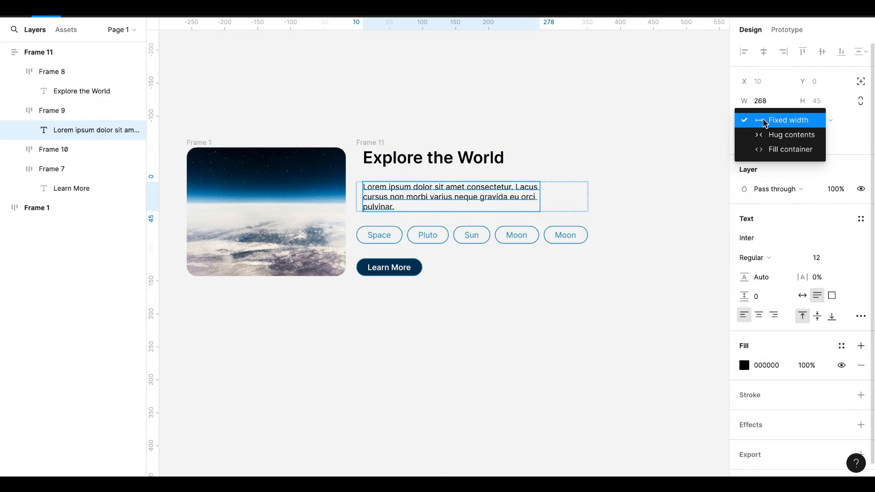
Step: Make the description text, tag row and Learn More button fill the column width
{"action": "left_click", "coordinate": [791, 149]}
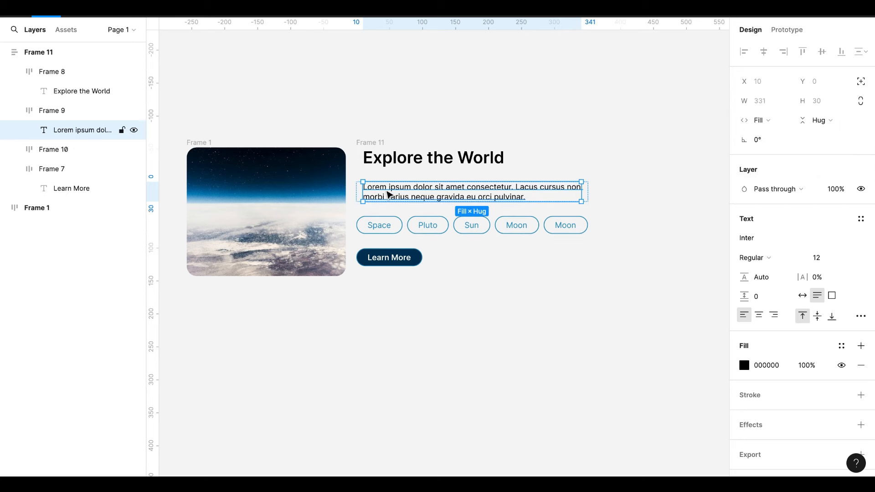
{"action": "left_click", "coordinate": [379, 225]}
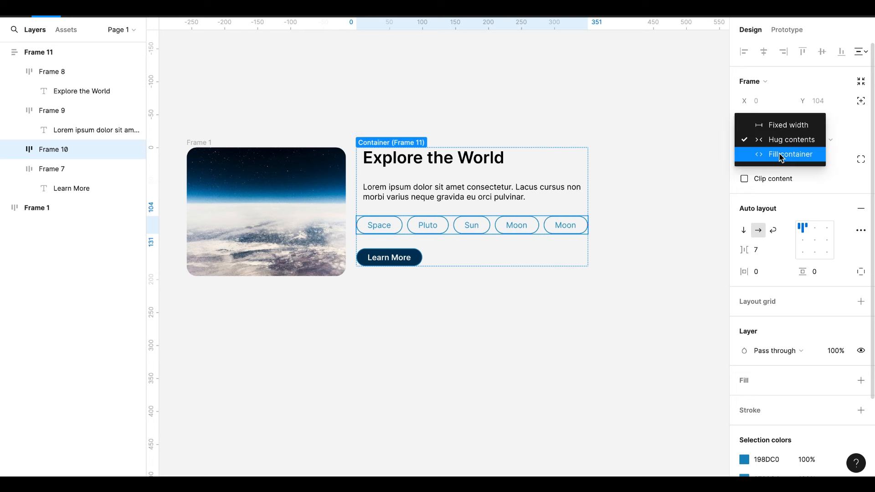
{"action": "left_click", "coordinate": [788, 154]}
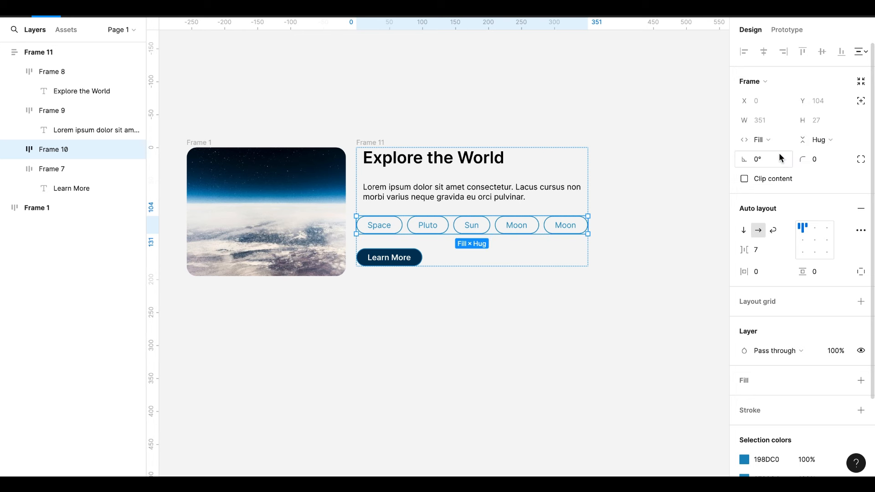
{"action": "mouse_move", "coordinate": [773, 230]}
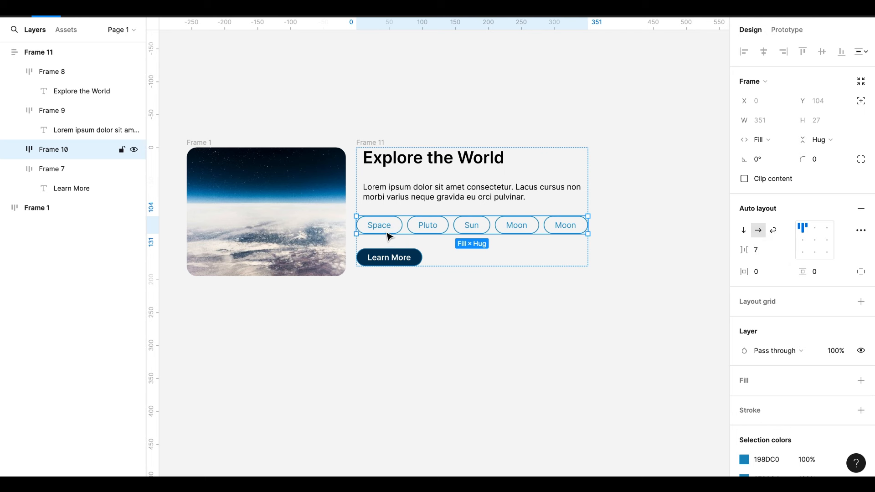
{"action": "left_click", "coordinate": [389, 257]}
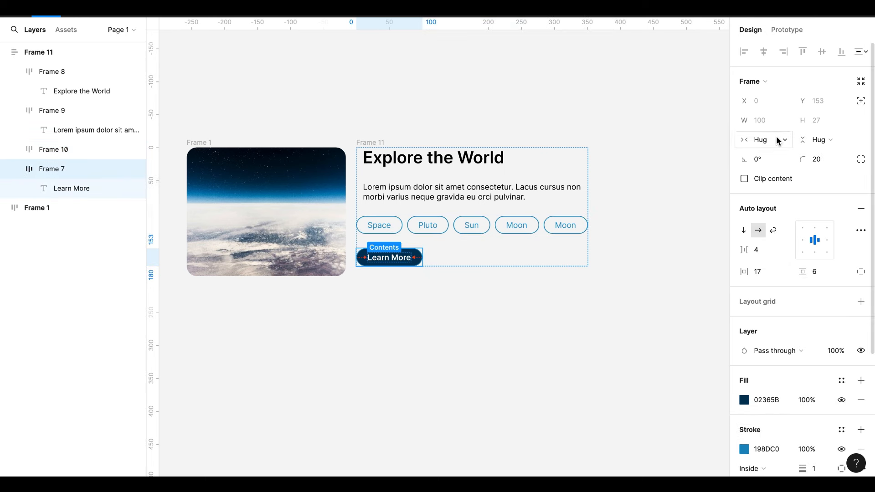
{"action": "left_click", "coordinate": [763, 140]}
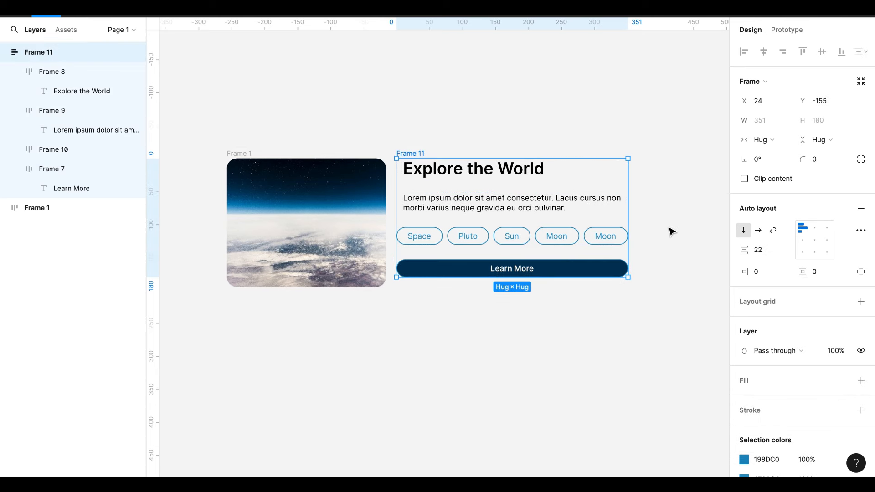
Step: Combine Frame 1 and Frame 11 into a horizontal auto layout frame with a 16 gap
{"action": "left_click", "coordinate": [305, 223]}
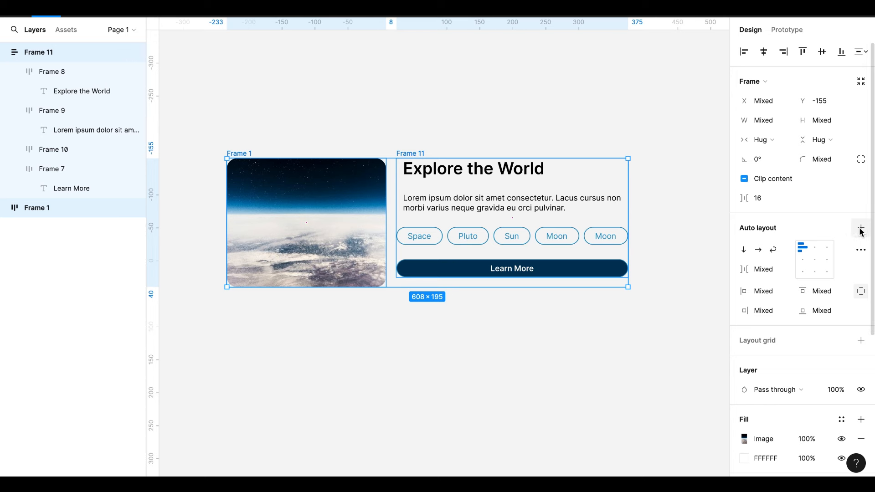
{"action": "left_click", "coordinate": [861, 228]}
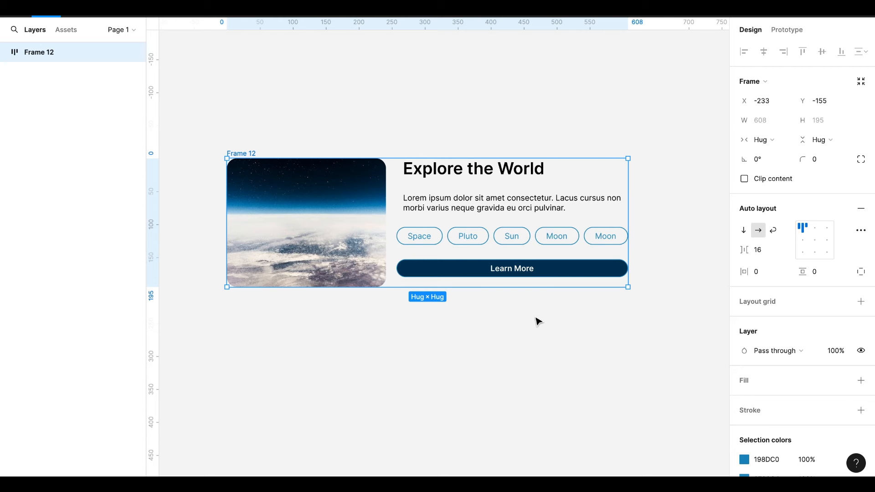
Step: Give the card a white FFFFFF fill, padding 16 and 13, radius 20, and a grey page background
{"action": "scroll", "scroll_direction": "down", "scroll_amount": 3}
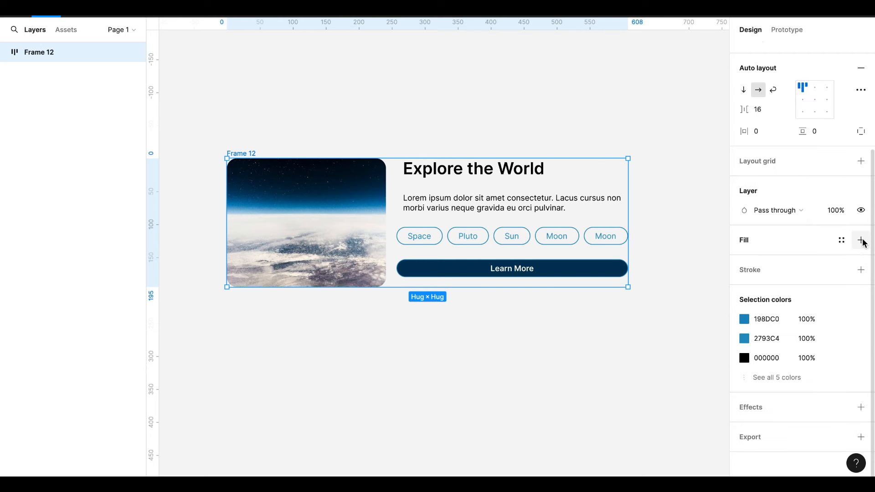
{"action": "left_click", "coordinate": [861, 240]}
{"action": "type", "text": "16"}
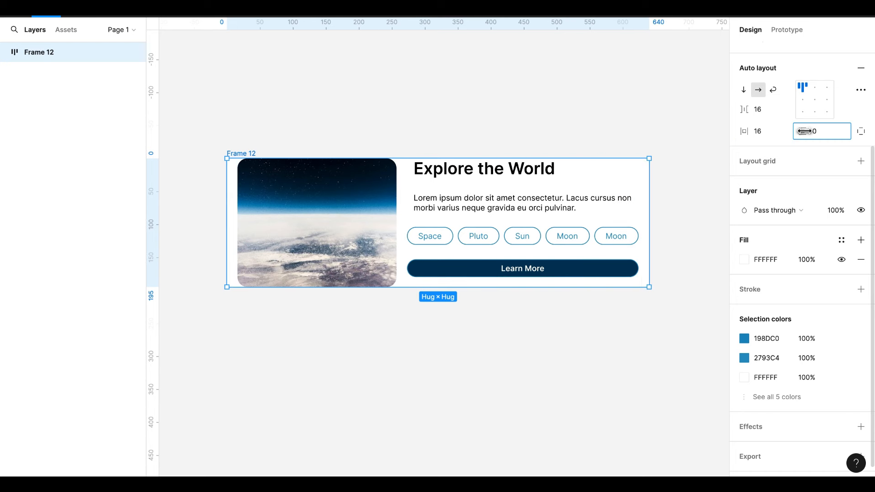
{"action": "type", "text": "13"}
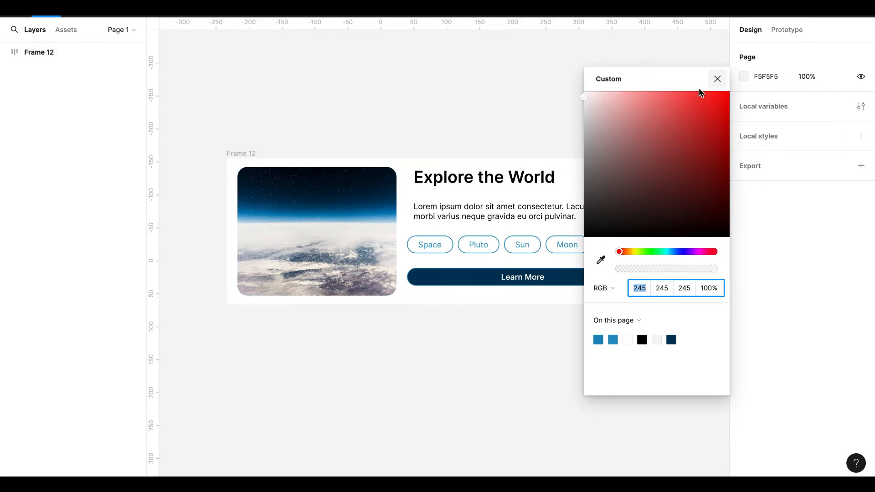
{"action": "left_click", "coordinate": [718, 79]}
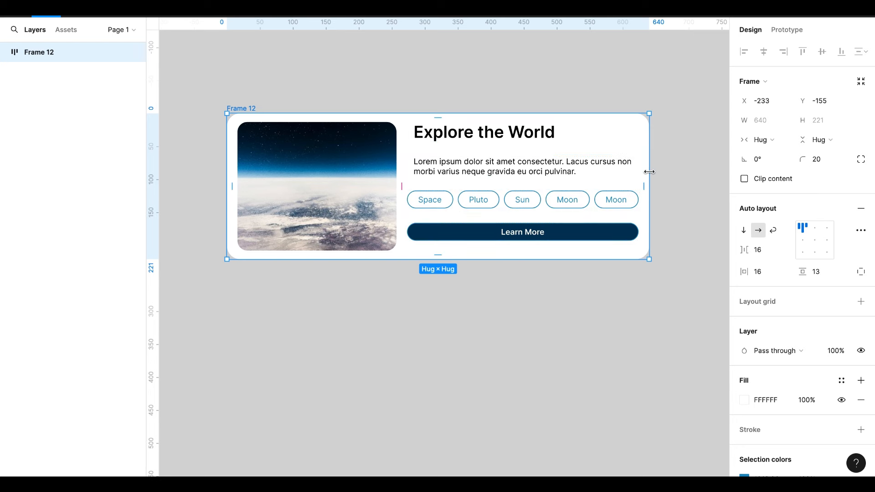
{"action": "mouse_move", "coordinate": [242, 113]}
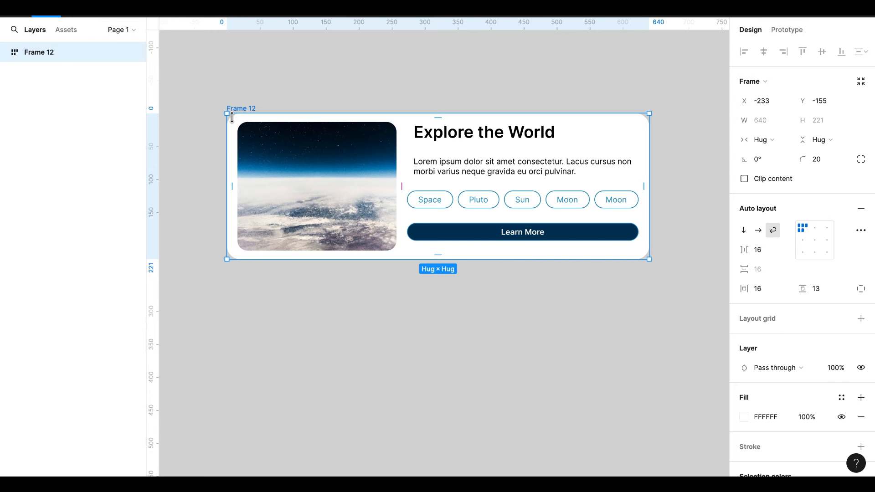
{"action": "mouse_move", "coordinate": [763, 120]}
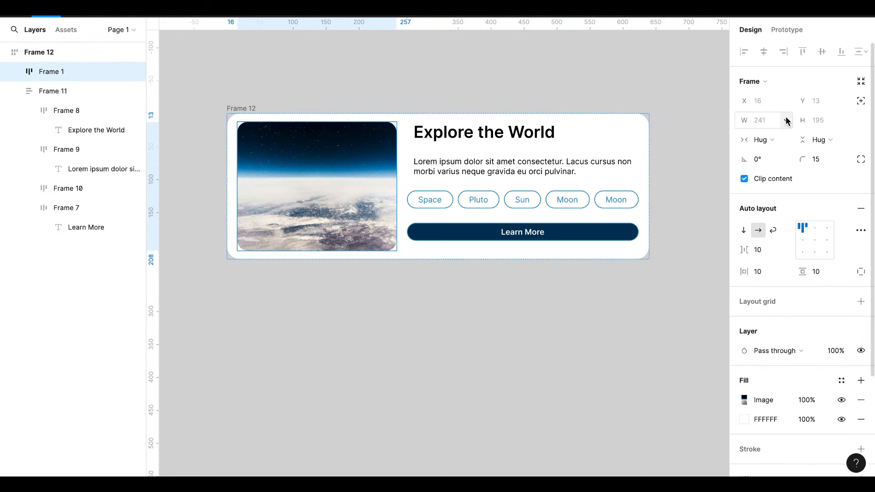
Step: Set image max width 450, content column min 220 / max 450, both Fill container
{"action": "left_click", "coordinate": [761, 139]}
{"action": "type", "text": "450"}
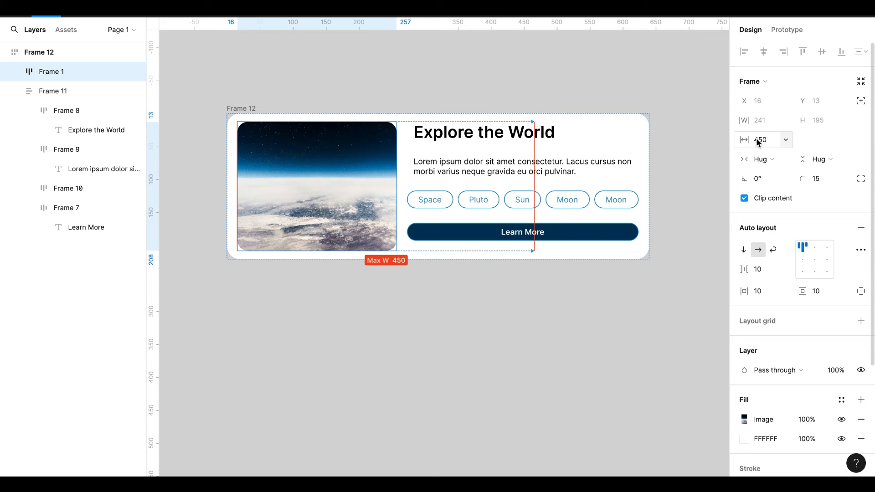
{"action": "left_click", "coordinate": [785, 139]}
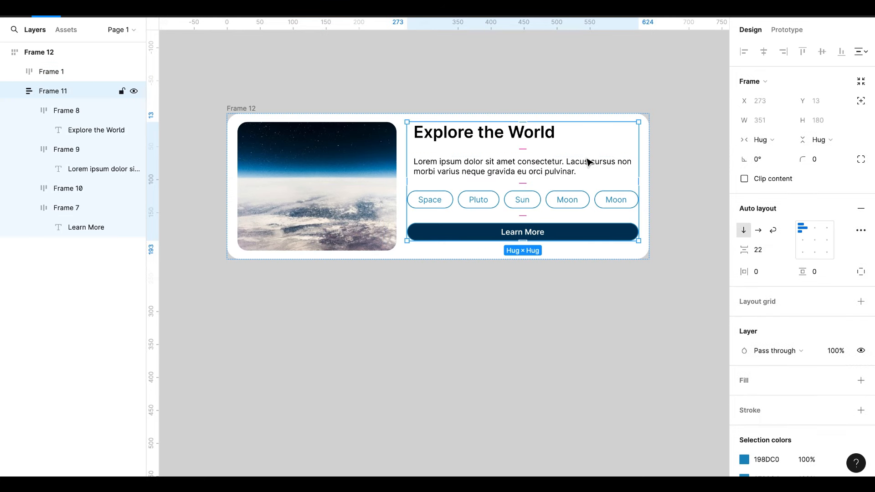
{"action": "left_click", "coordinate": [760, 140]}
{"action": "type", "text": "220"}
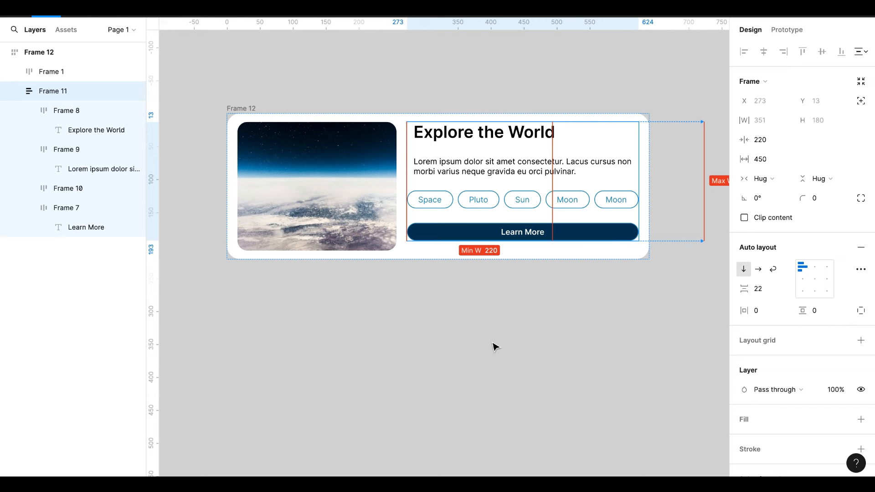
{"action": "left_click", "coordinate": [758, 179]}
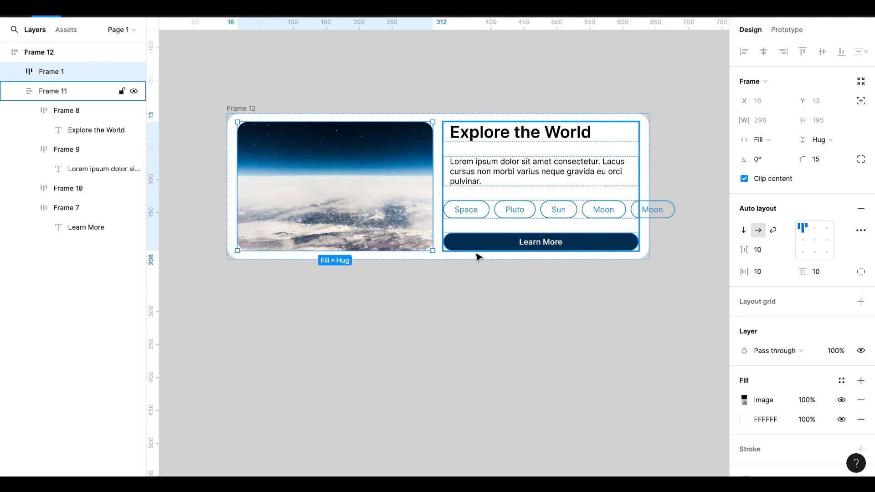
Step: Turn on Wrap for the pill-tag row (Frame 10) so Moon drops to a second row
{"action": "left_click", "coordinate": [67, 188]}
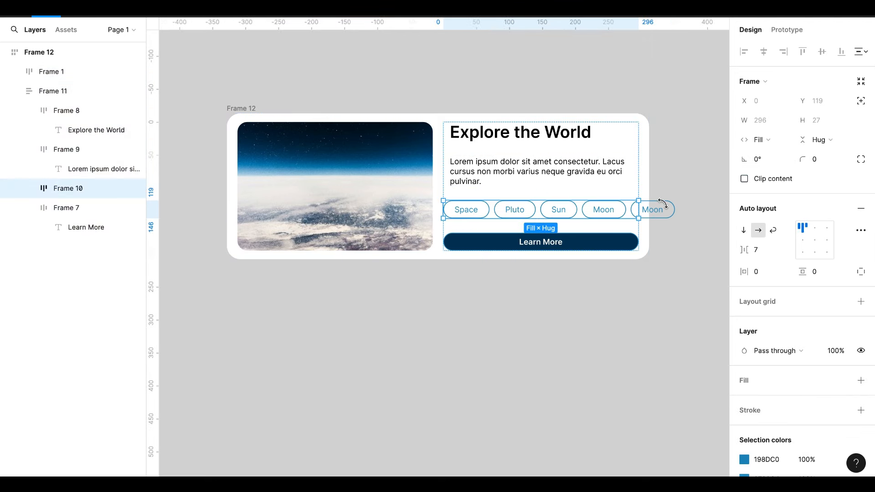
{"action": "mouse_move", "coordinate": [557, 211]}
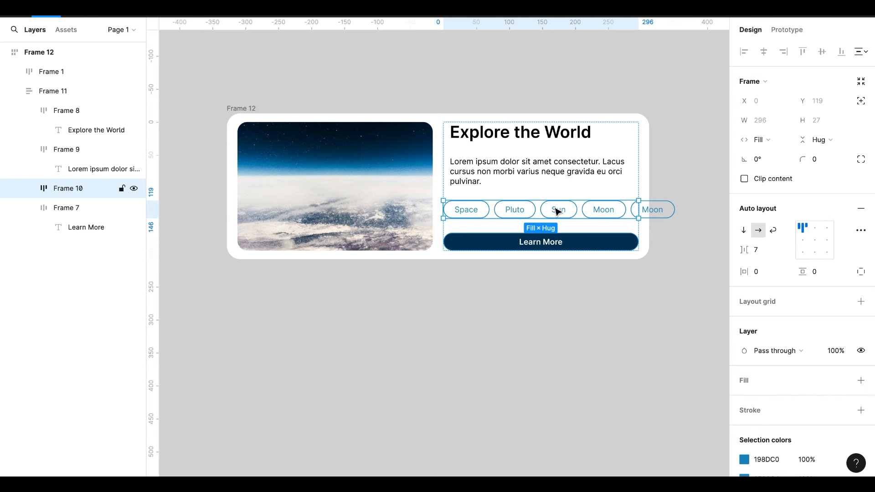
{"action": "left_click", "coordinate": [774, 230]}
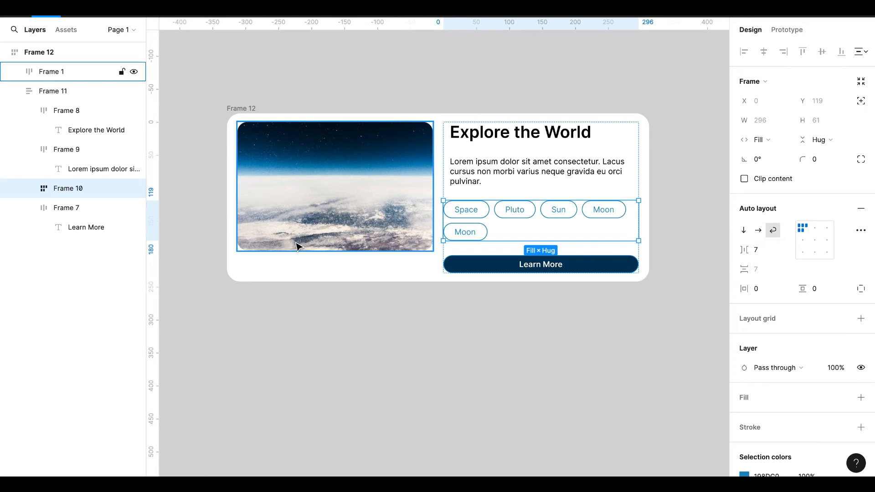
{"action": "left_click", "coordinate": [54, 91]}
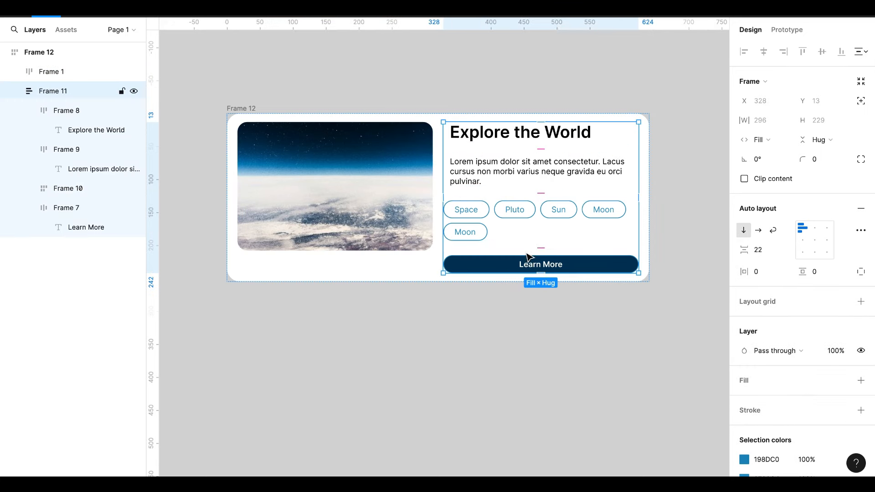
{"action": "mouse_move", "coordinate": [540, 192]}
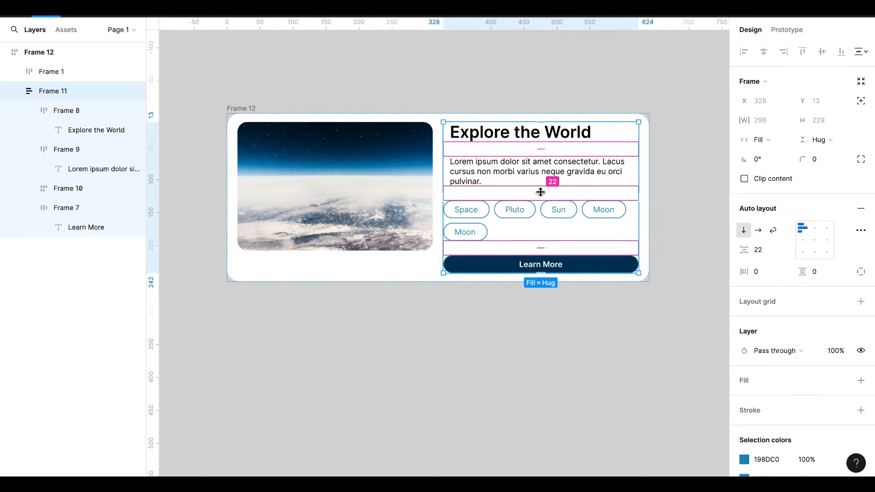